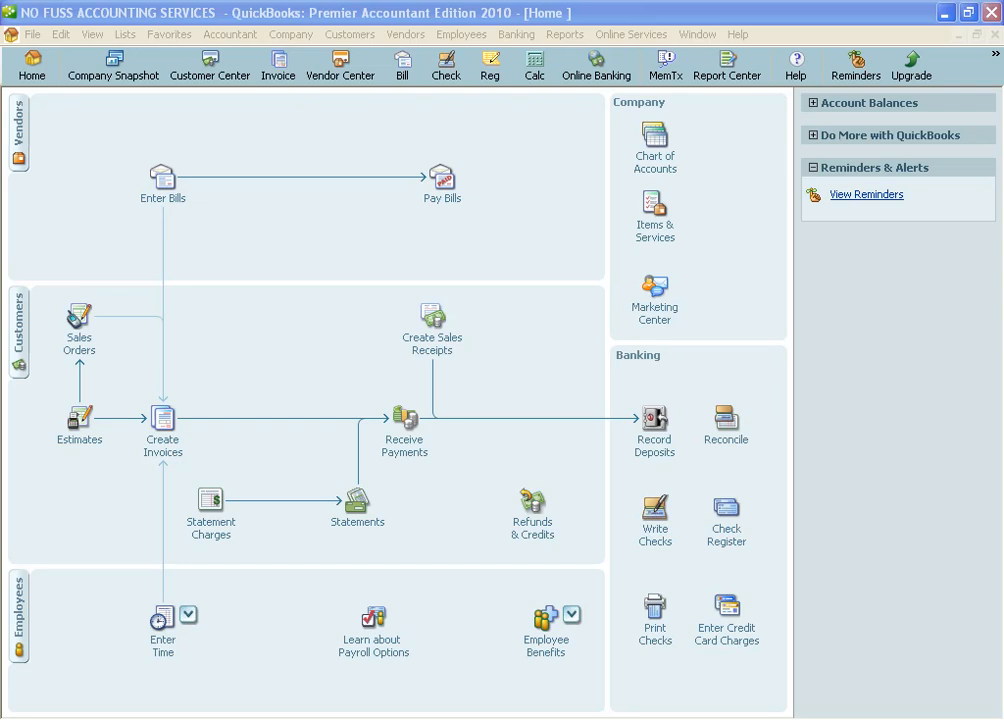
mouse_move(124, 34)
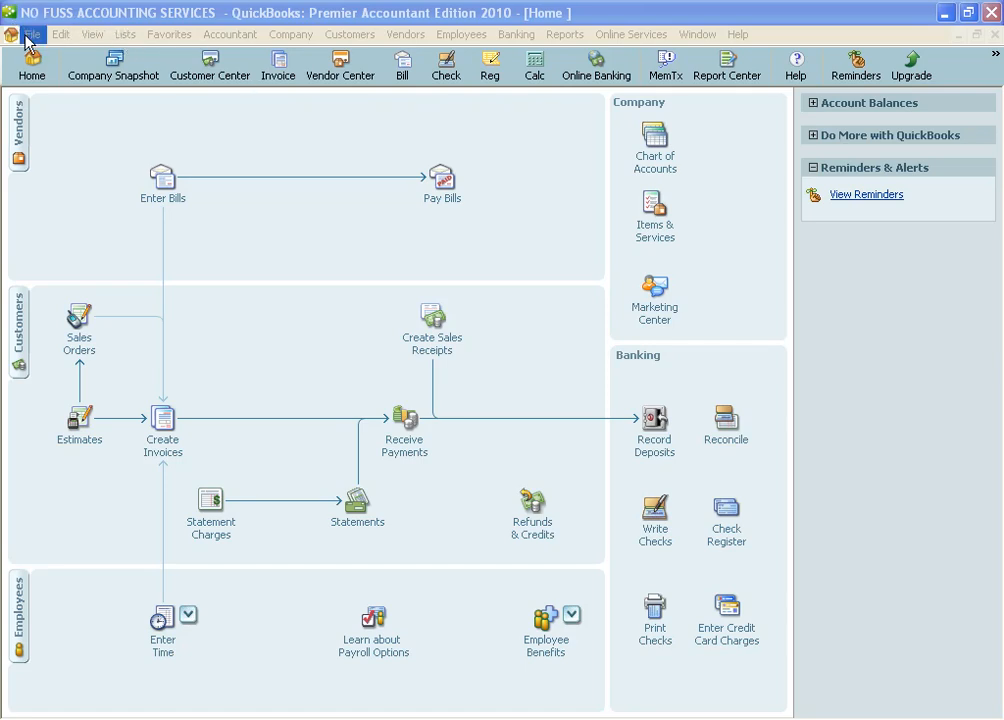
Reach the Client Activities options for sharing the company file with an accountant
left_click(32, 34)
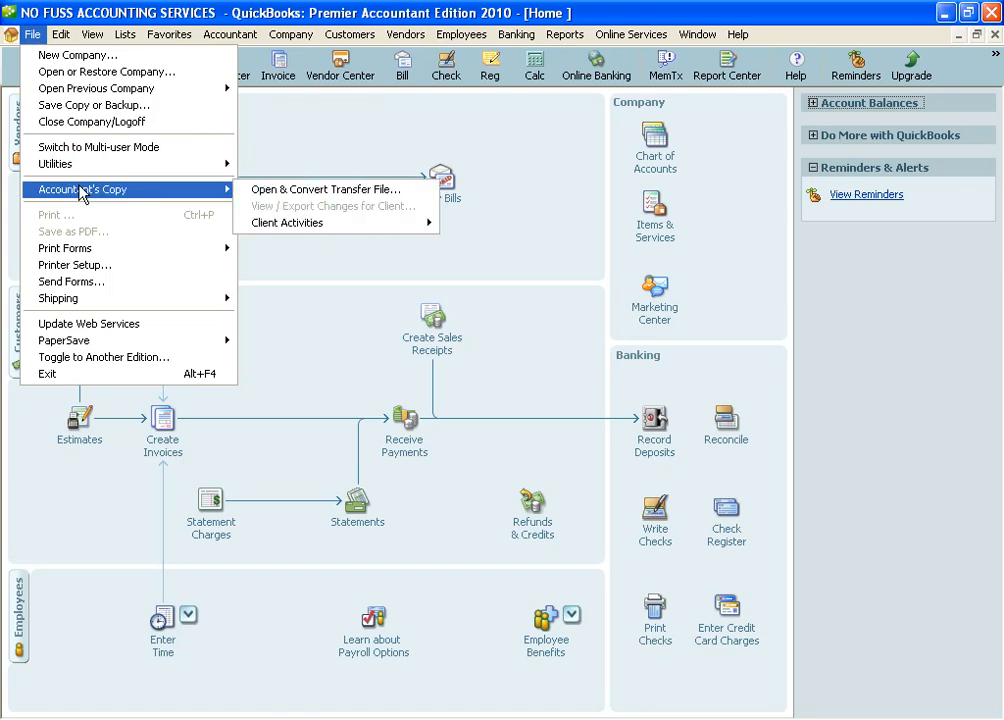
mouse_move(300, 224)
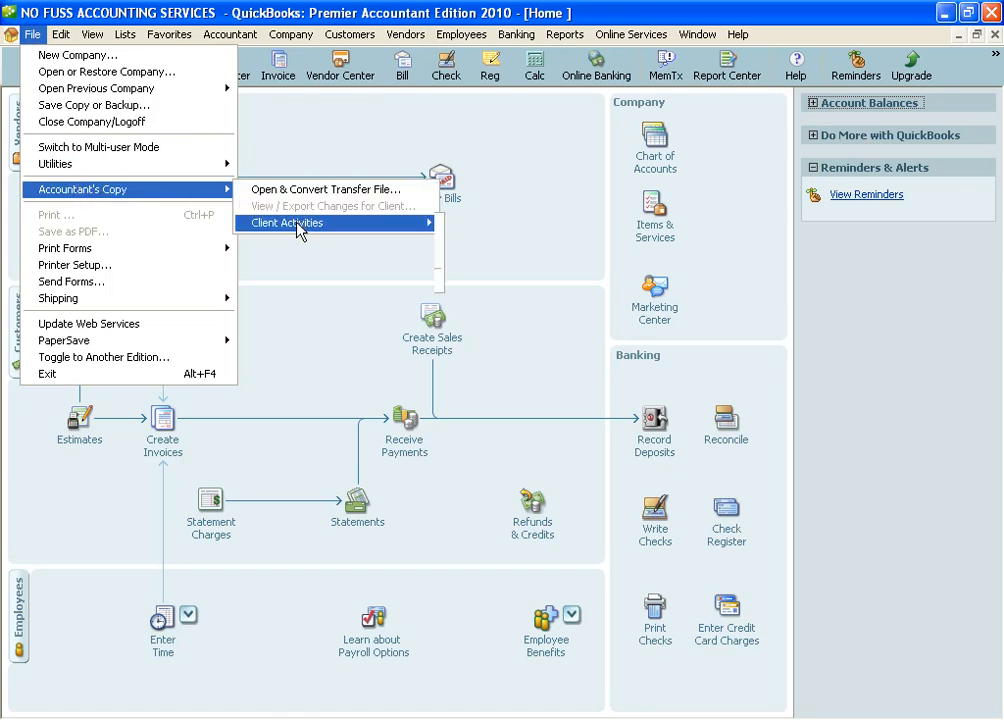
mouse_move(288, 224)
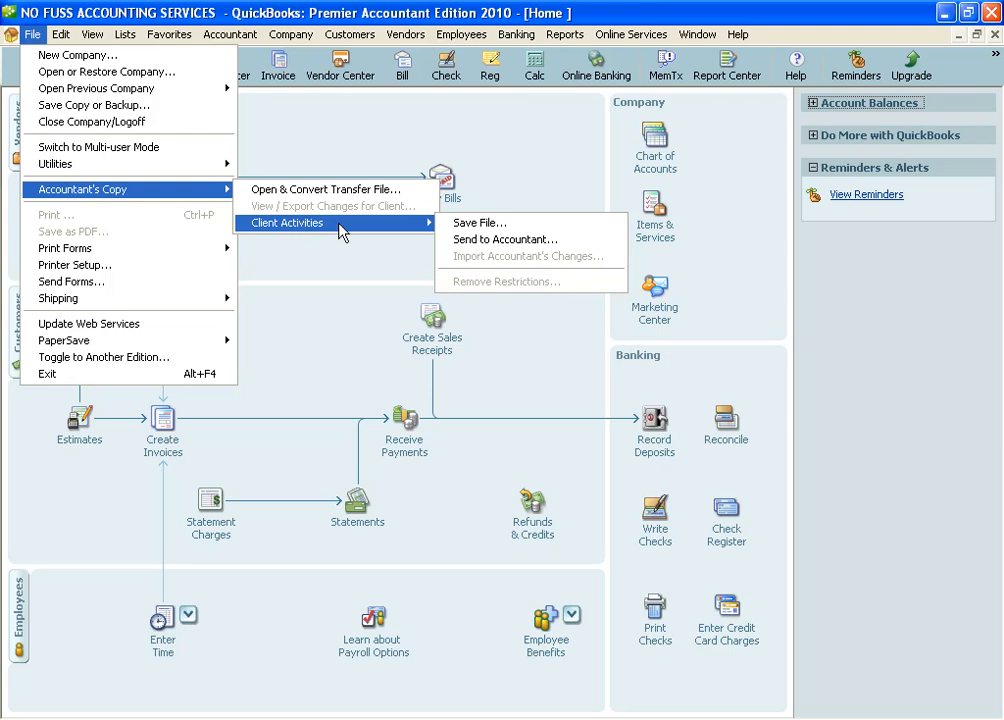
mouse_move(376, 232)
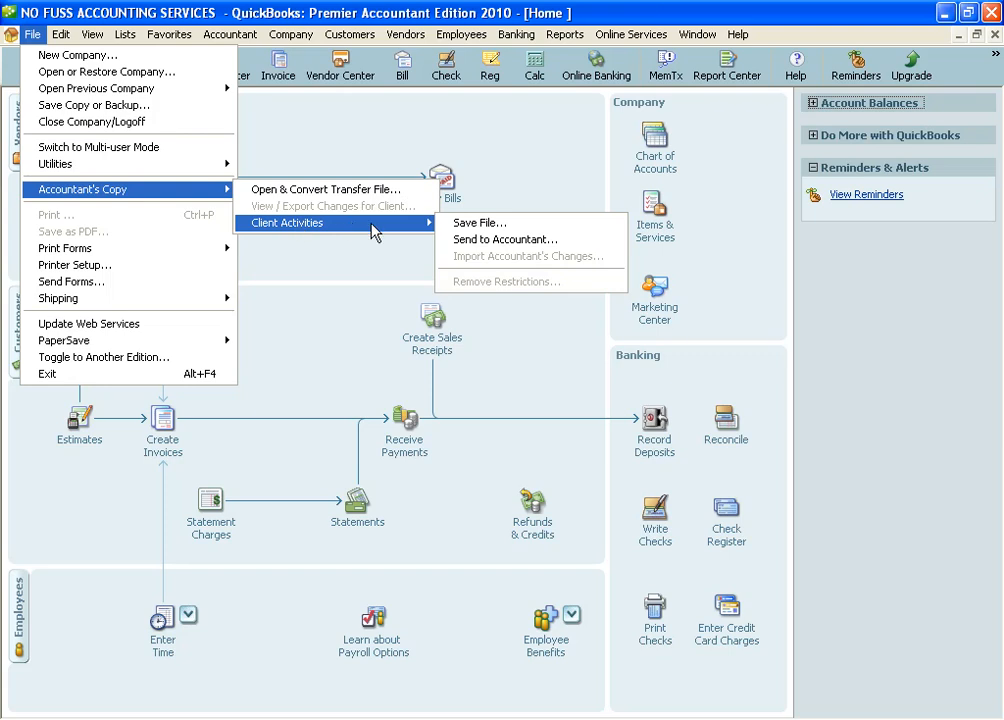
mouse_move(374, 232)
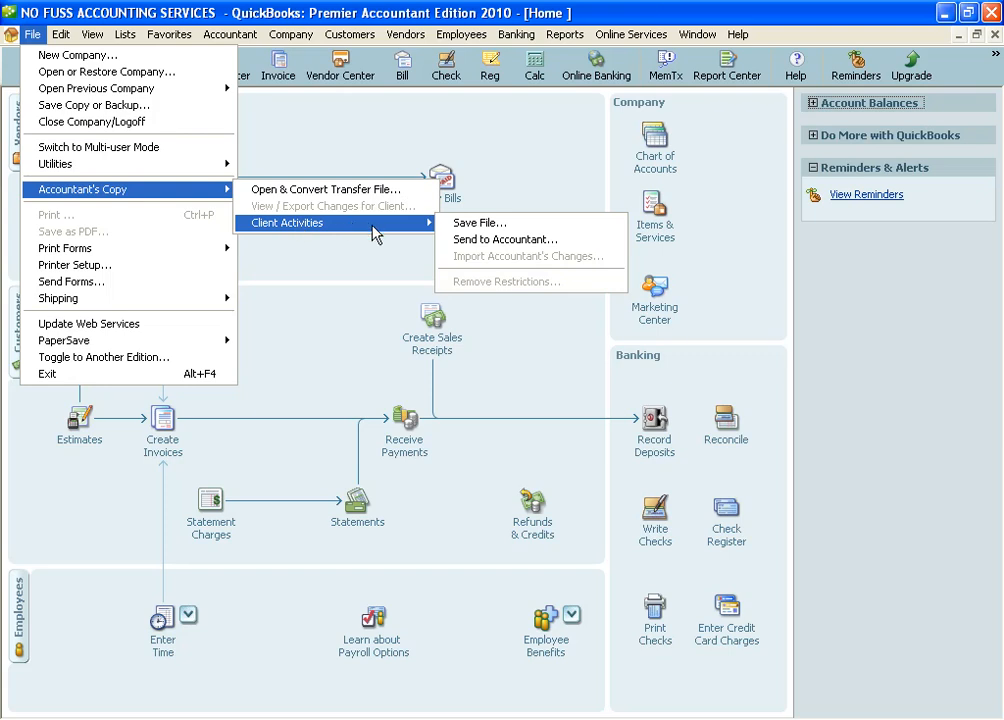
mouse_move(478, 222)
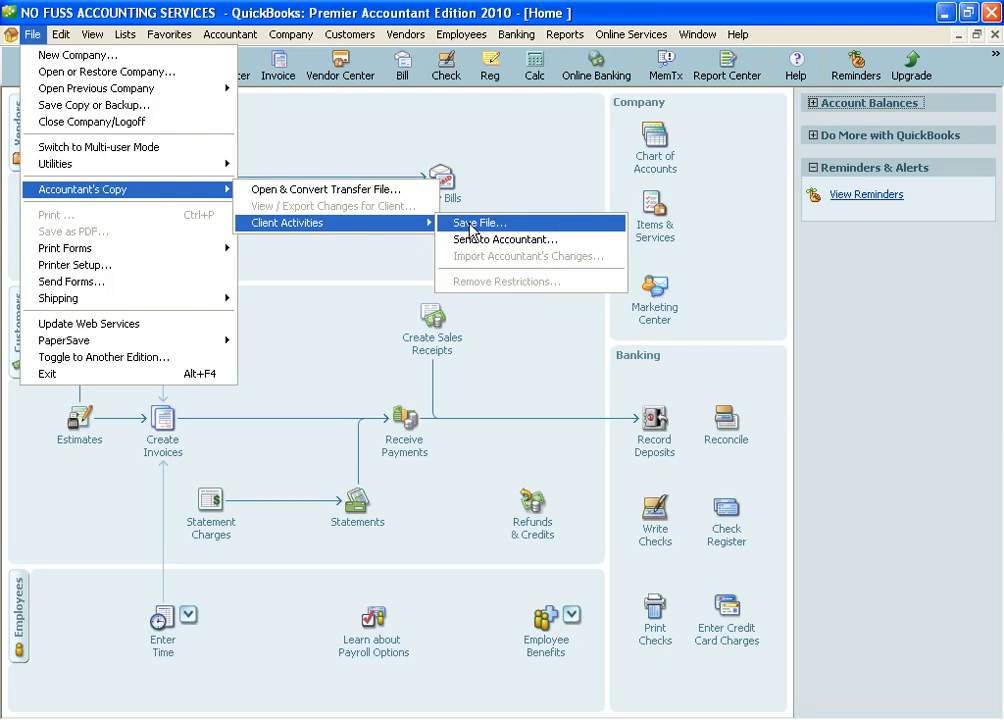
mouse_move(472, 230)
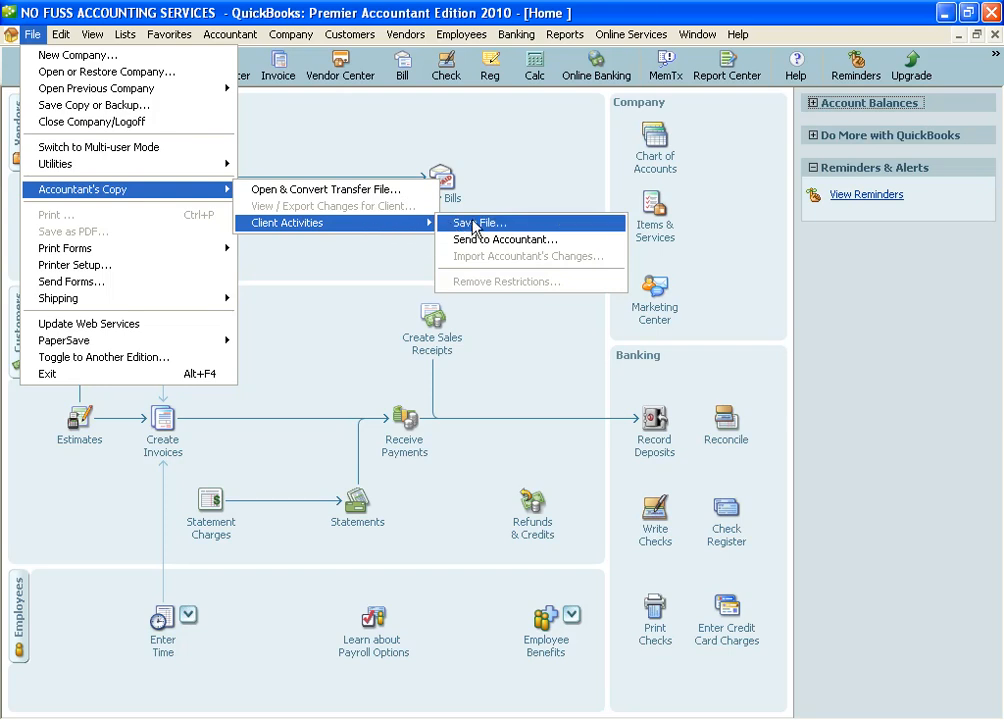
mouse_move(508, 226)
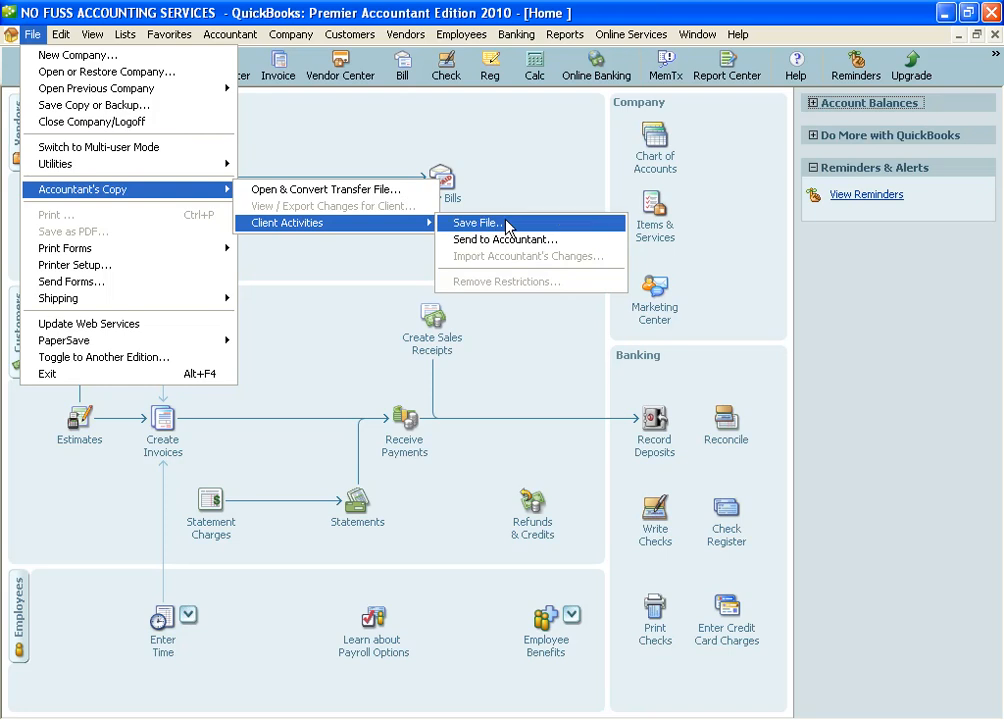
mouse_move(512, 236)
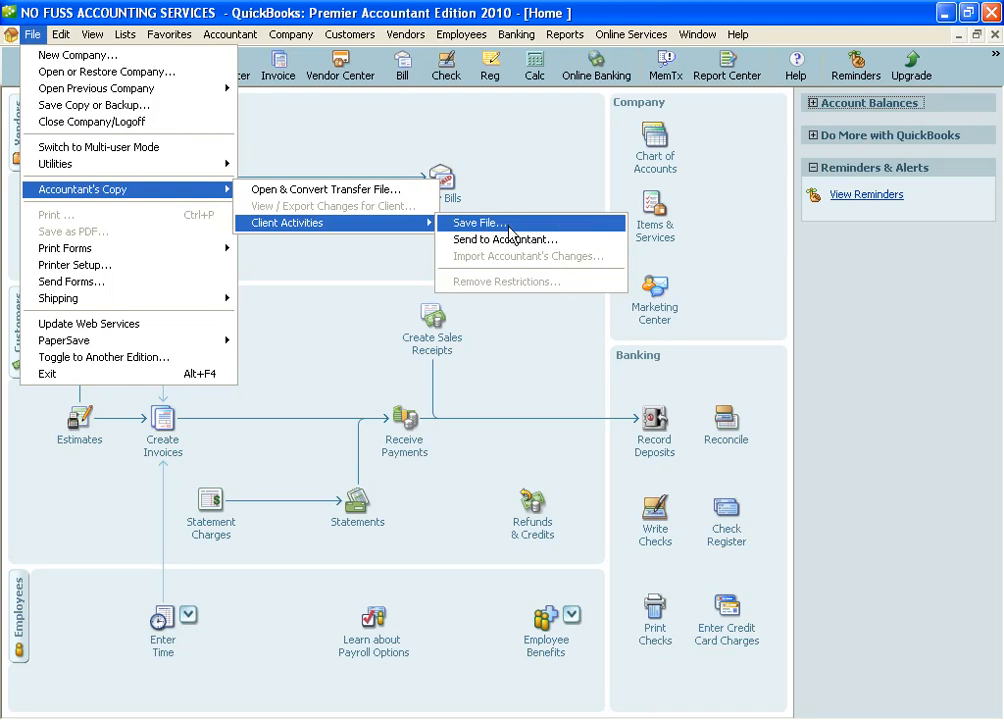
mouse_move(512, 234)
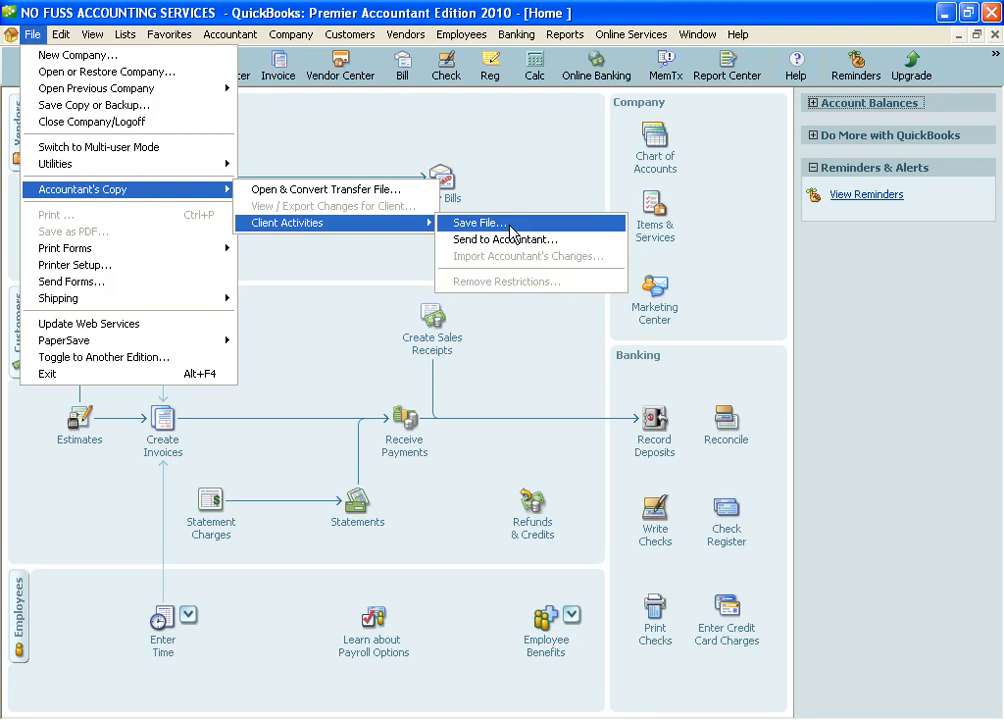
mouse_move(512, 238)
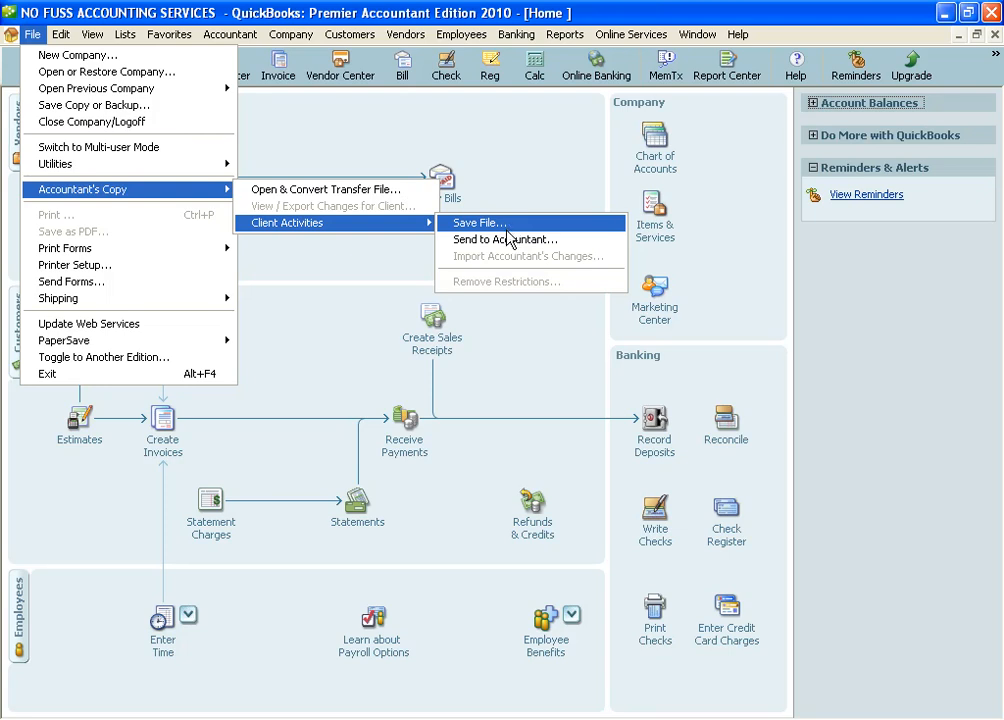
mouse_move(504, 240)
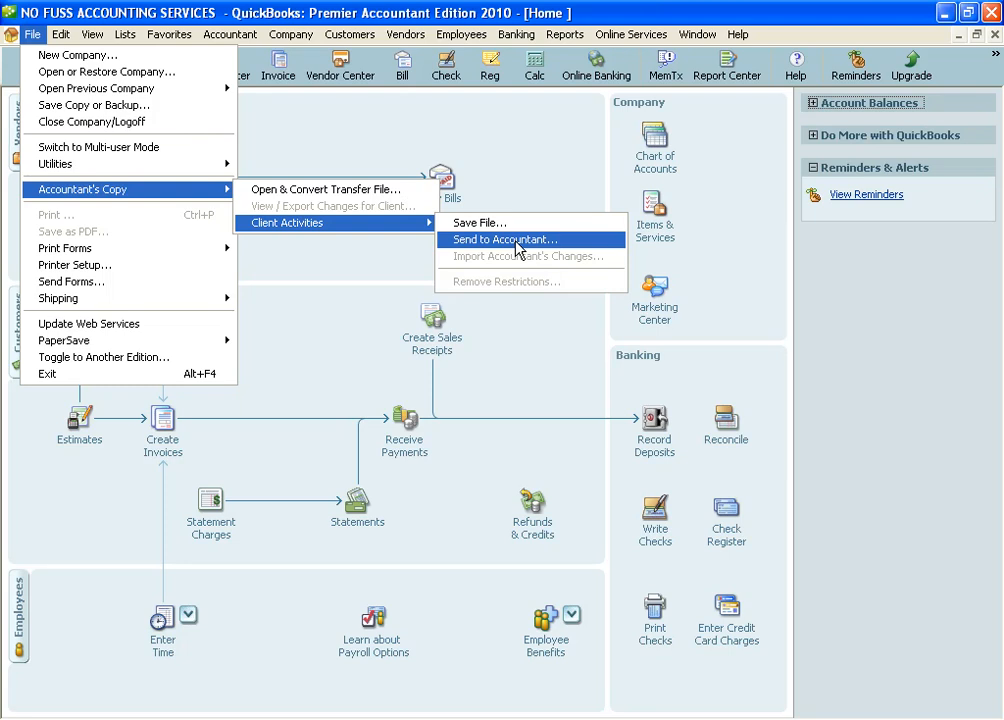
mouse_move(512, 252)
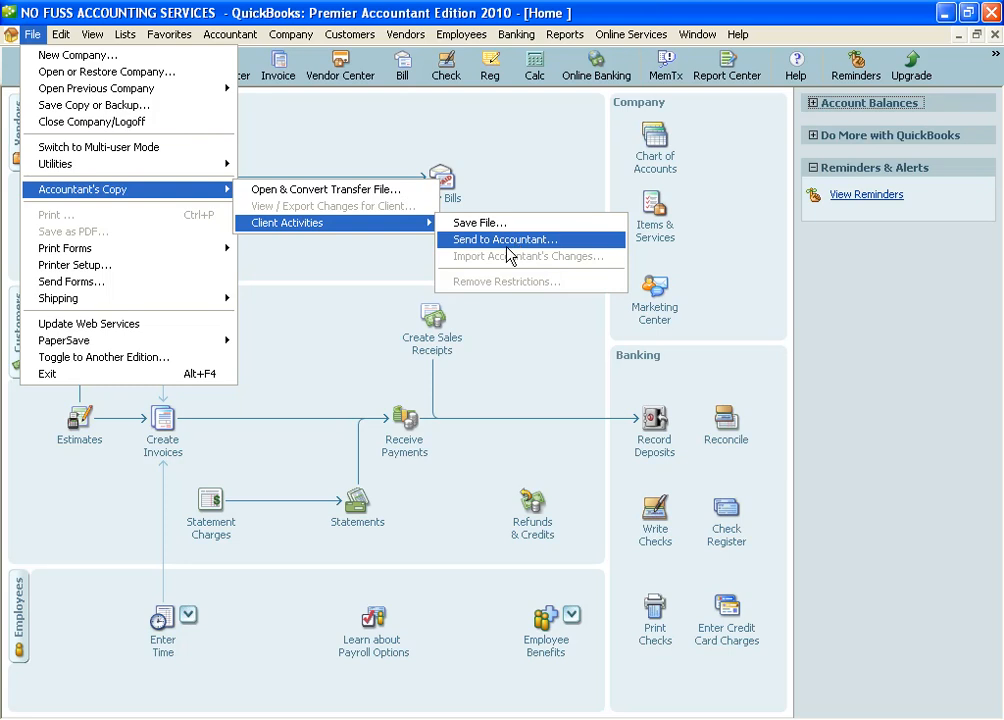
mouse_move(510, 248)
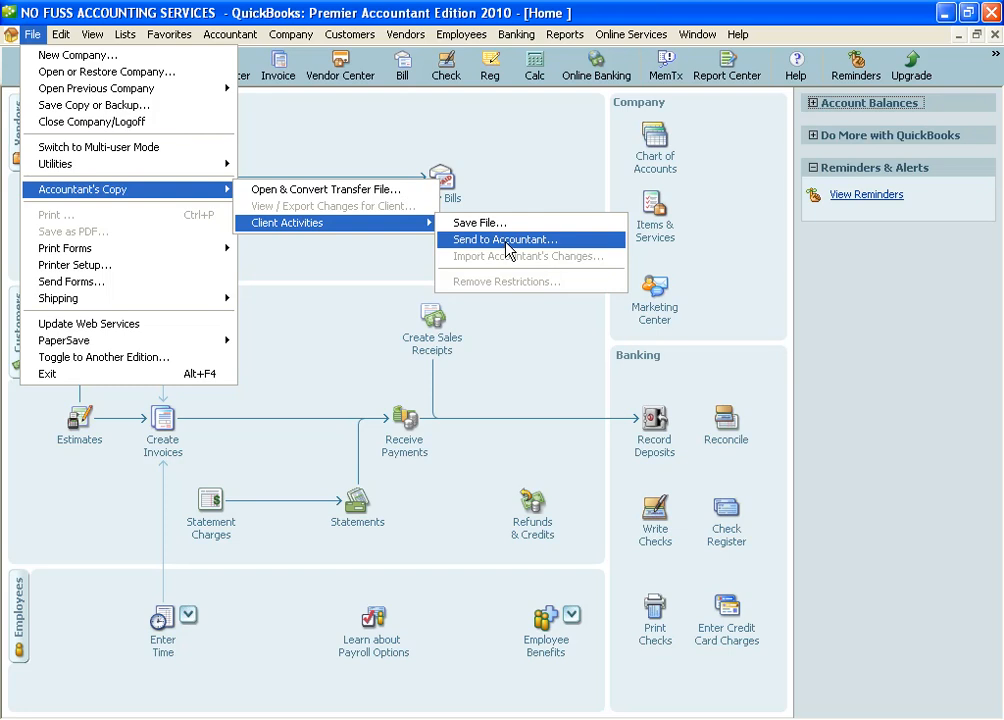
mouse_move(508, 250)
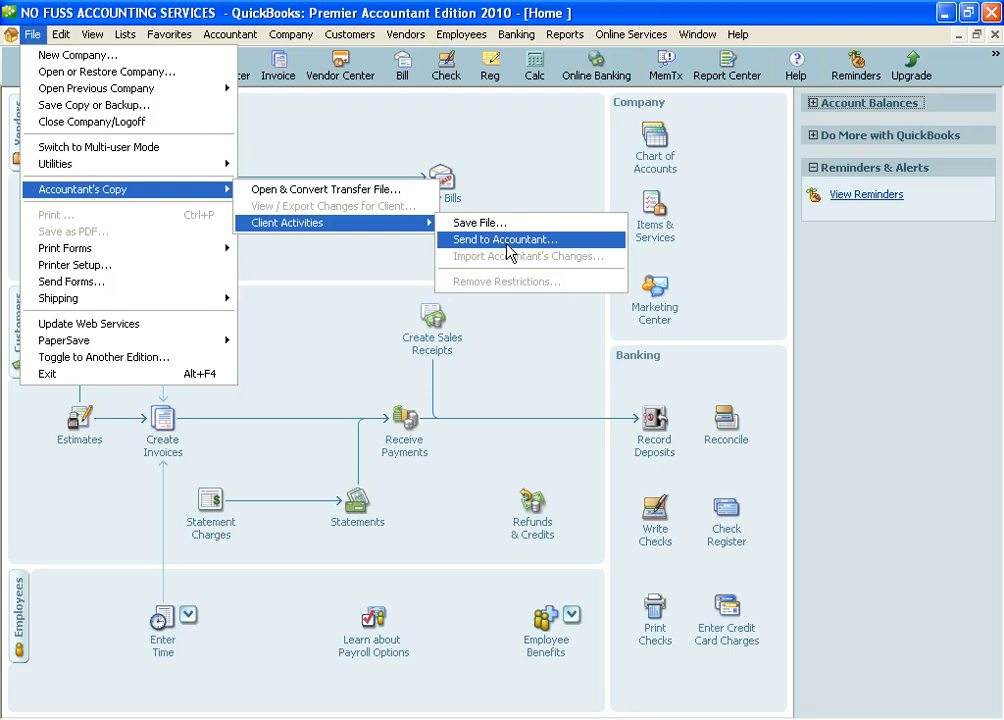
mouse_move(510, 250)
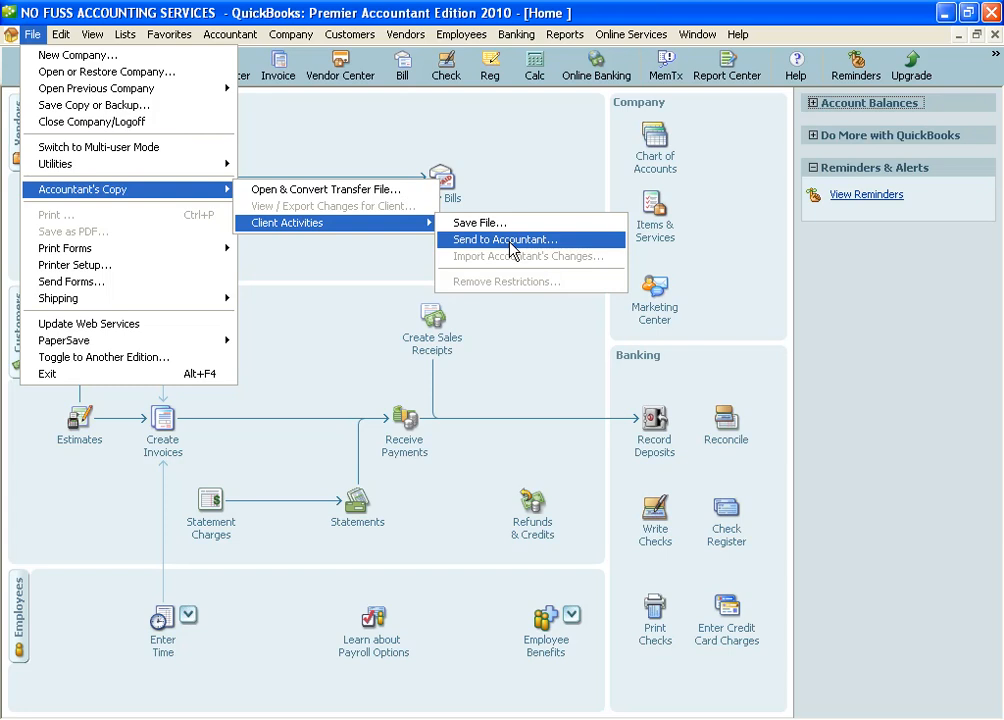
mouse_move(478, 222)
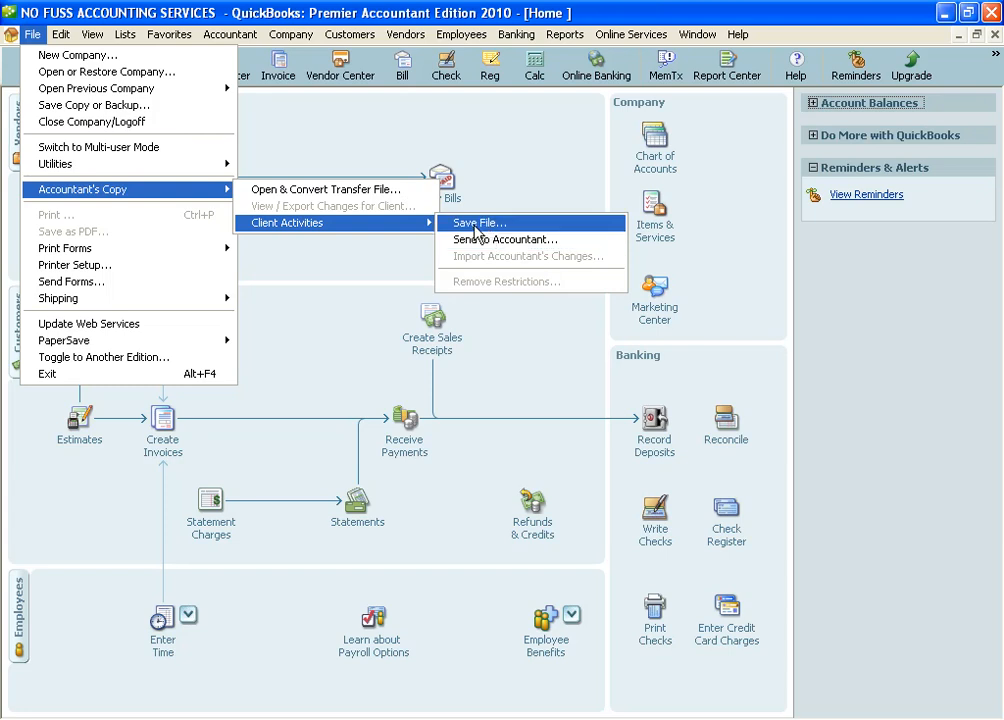
mouse_move(492, 230)
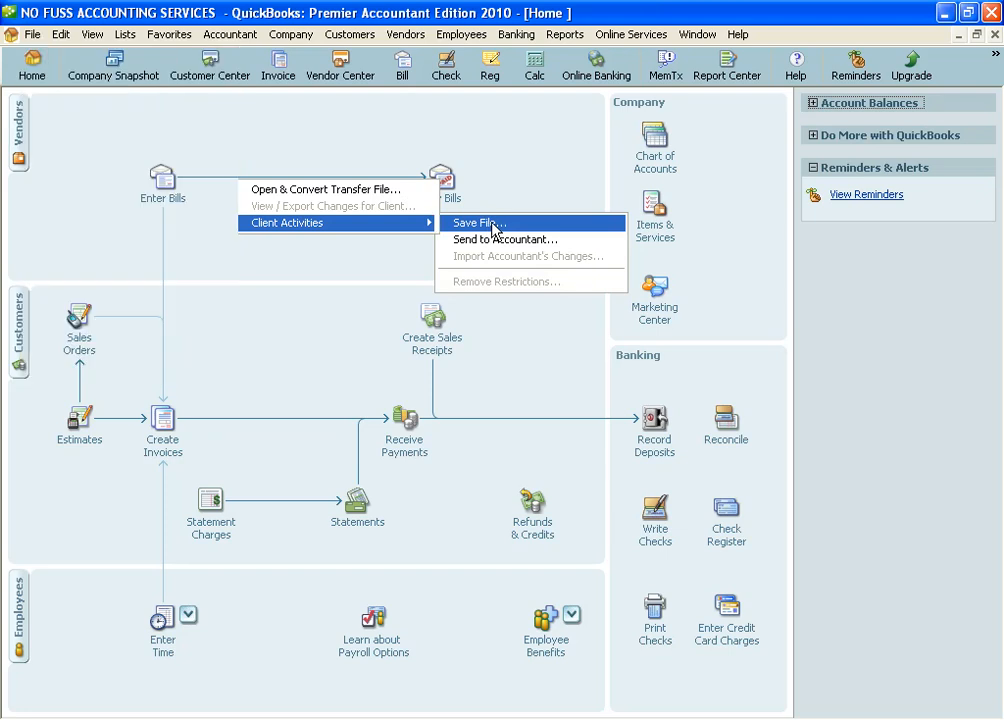
Begin saving an Accountant's Copy with a custom dividing date of 06/30/11
left_click(472, 224)
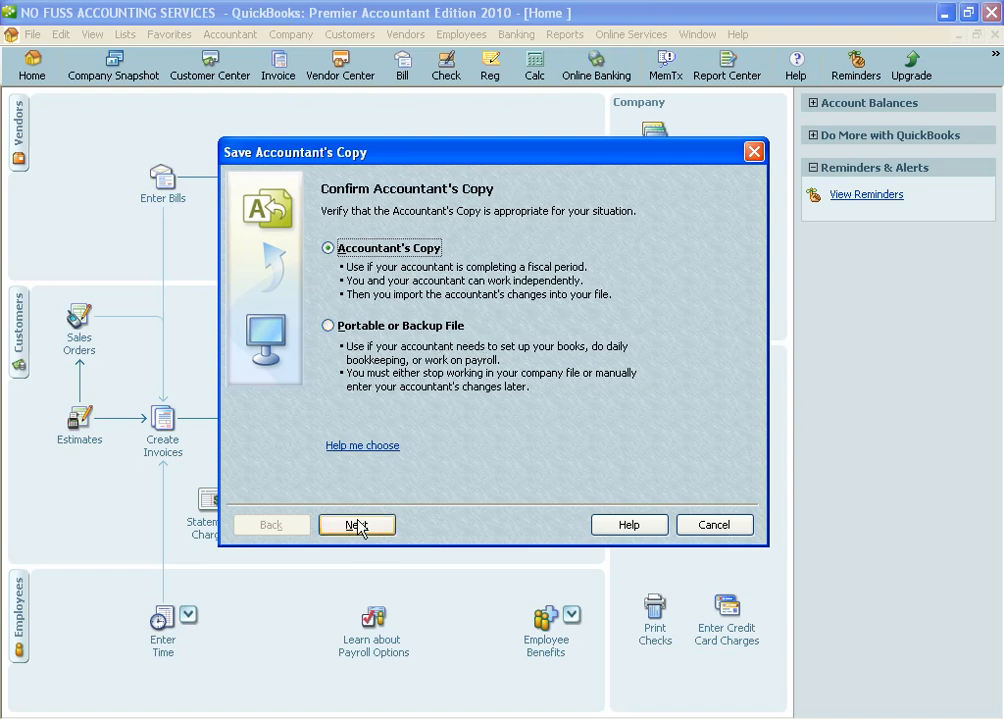
left_click(356, 524)
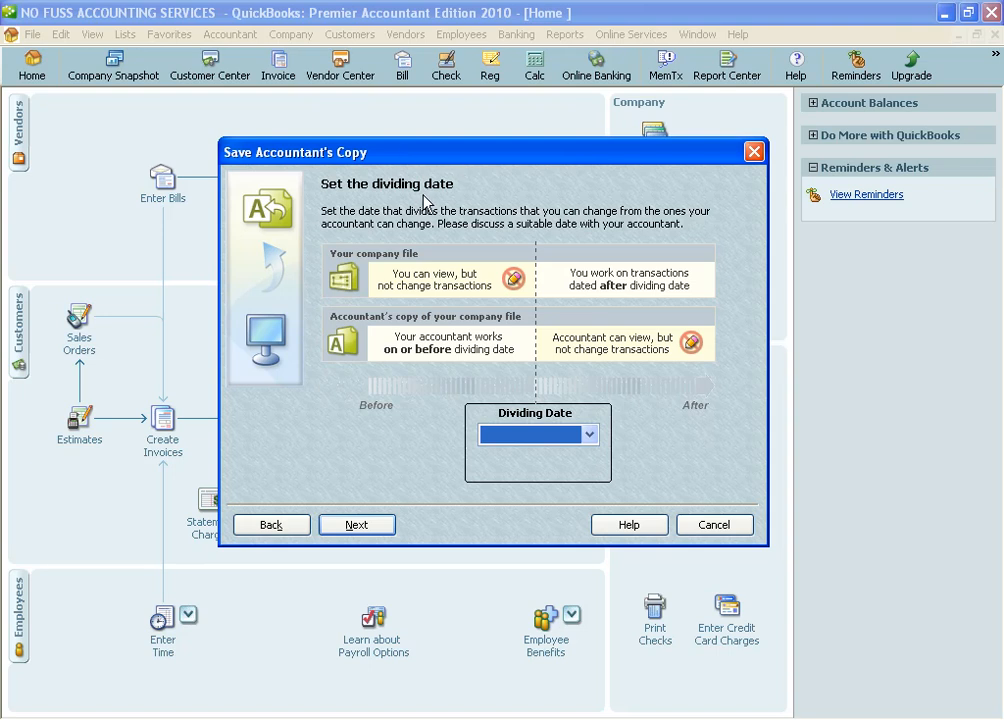
left_click(536, 432)
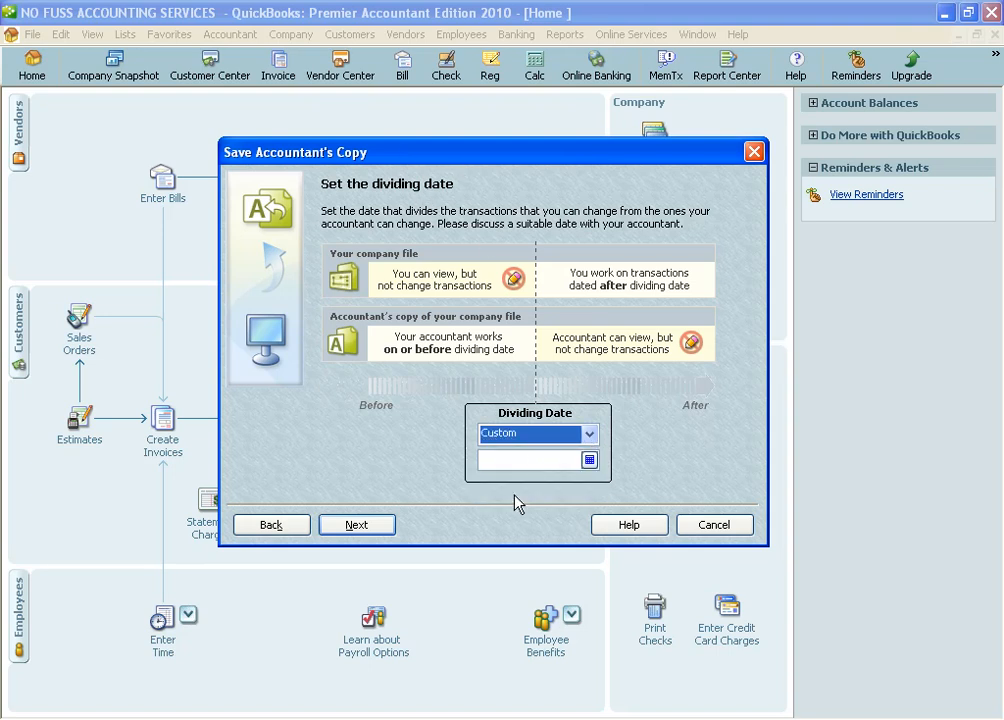
type("06/30/11")
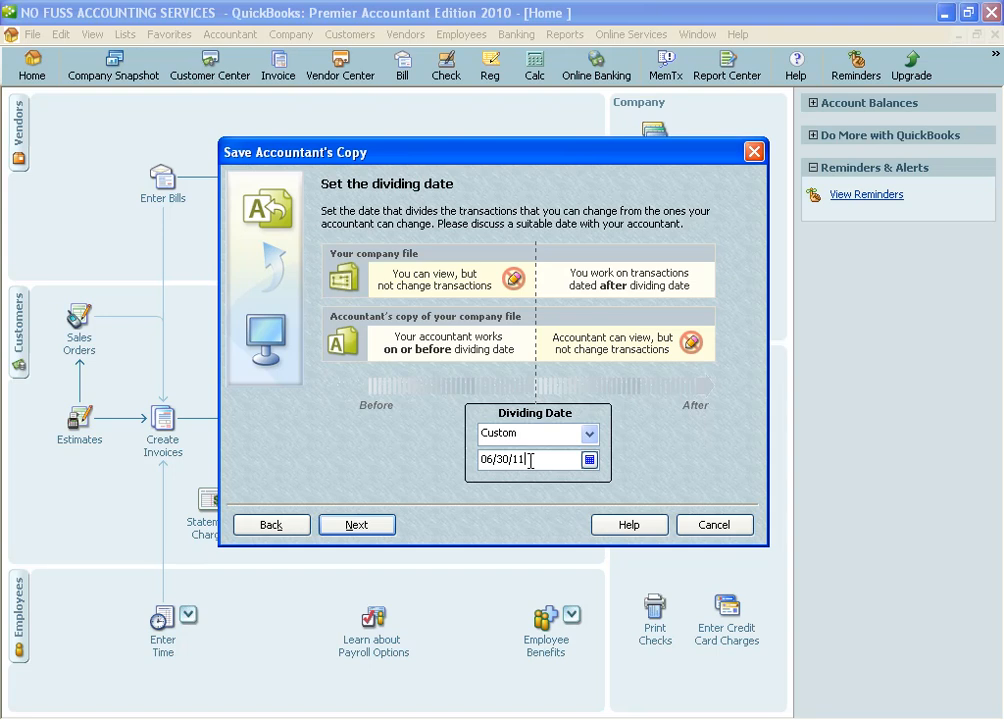
mouse_move(372, 516)
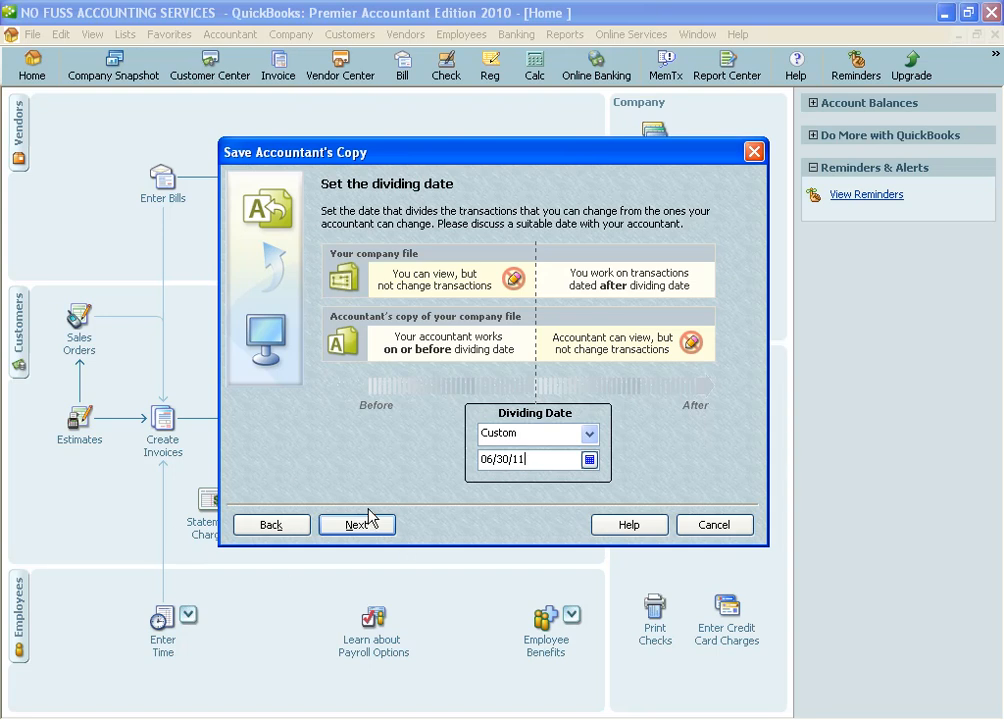
left_click(356, 524)
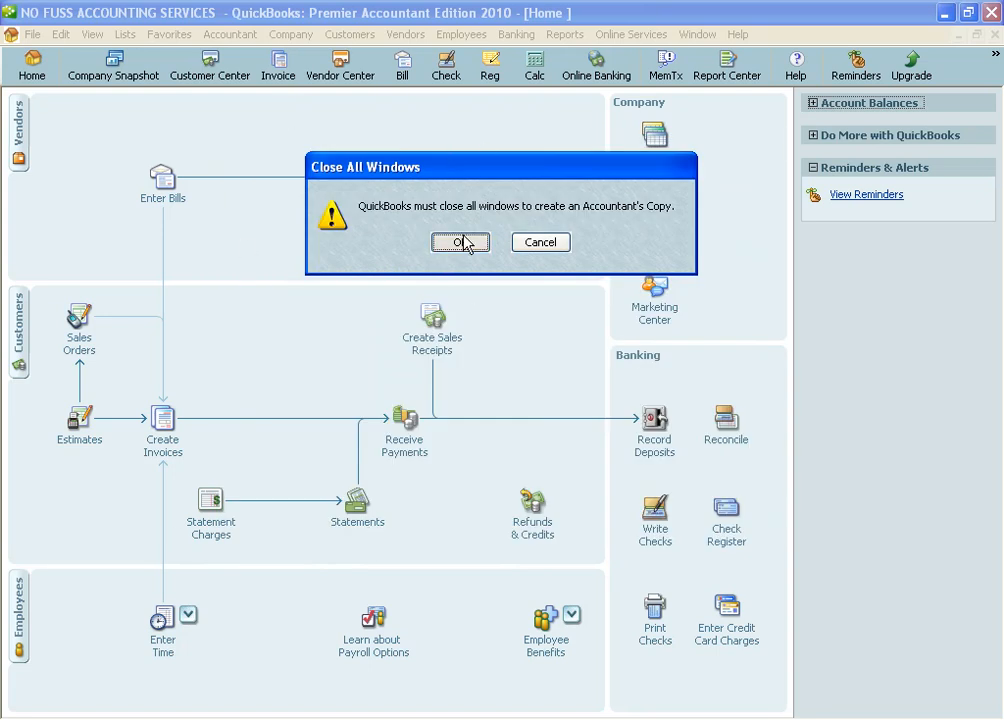
Let all company windows close and pick an older transfer file on the Desktop
left_click(460, 242)
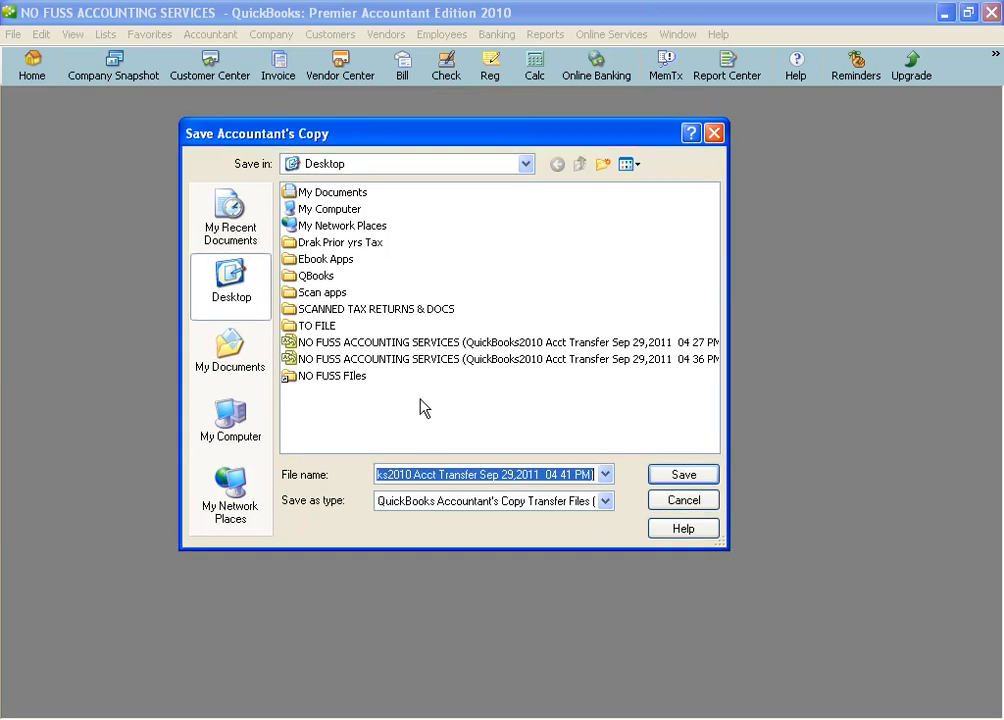
left_click(504, 342)
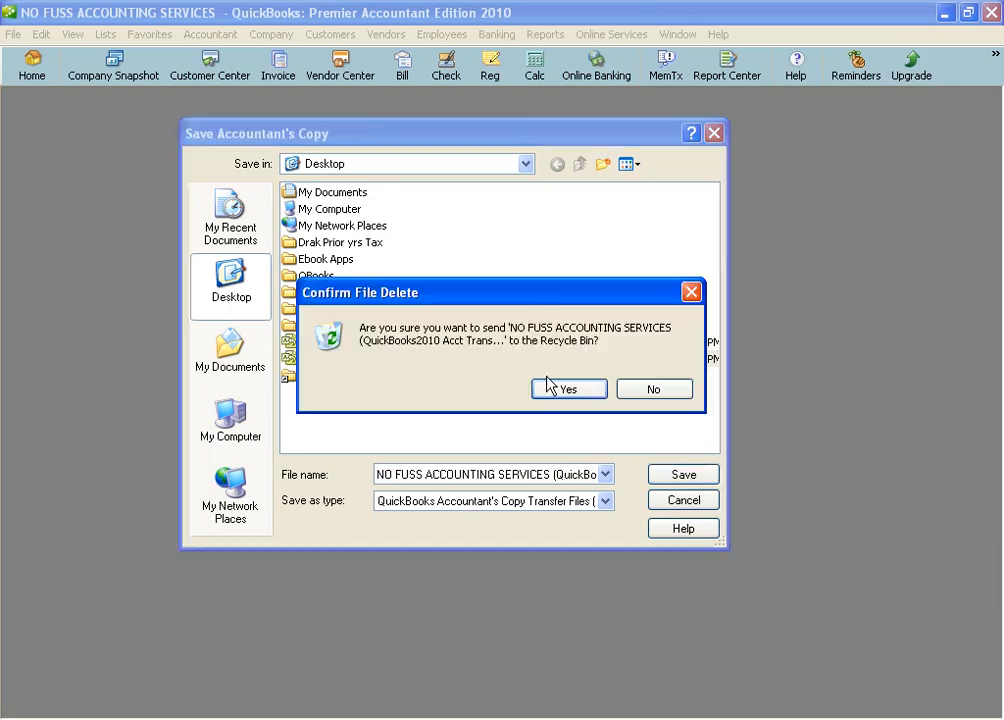
mouse_move(528, 362)
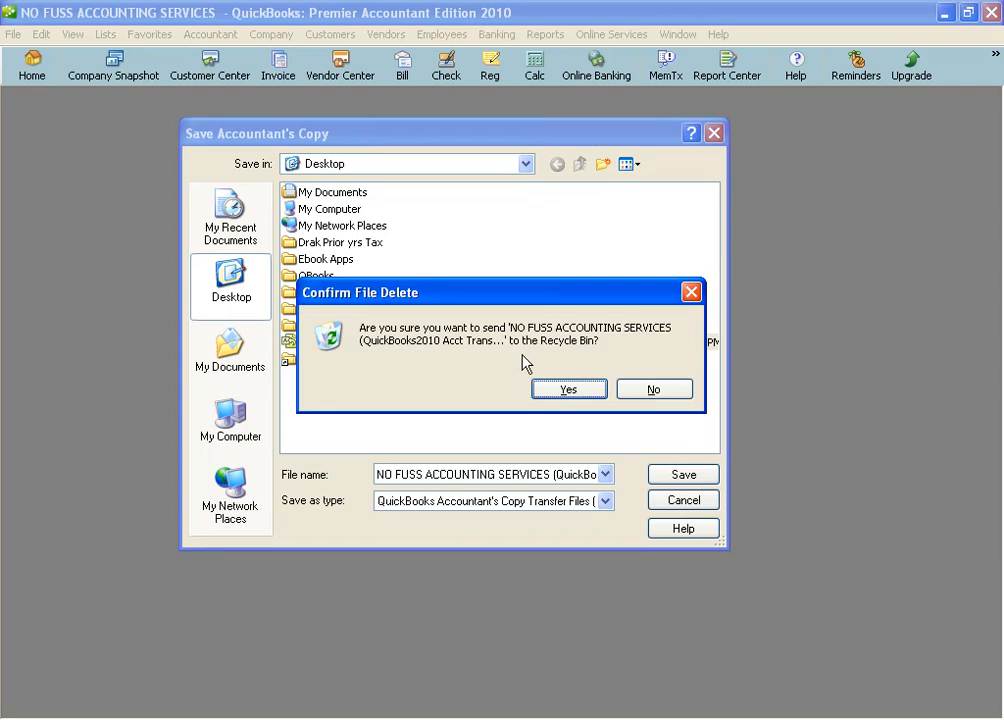
Send the old Acct Transfer file to the Recycle Bin and save the Accountant's Copy to the Desktop
left_click(568, 388)
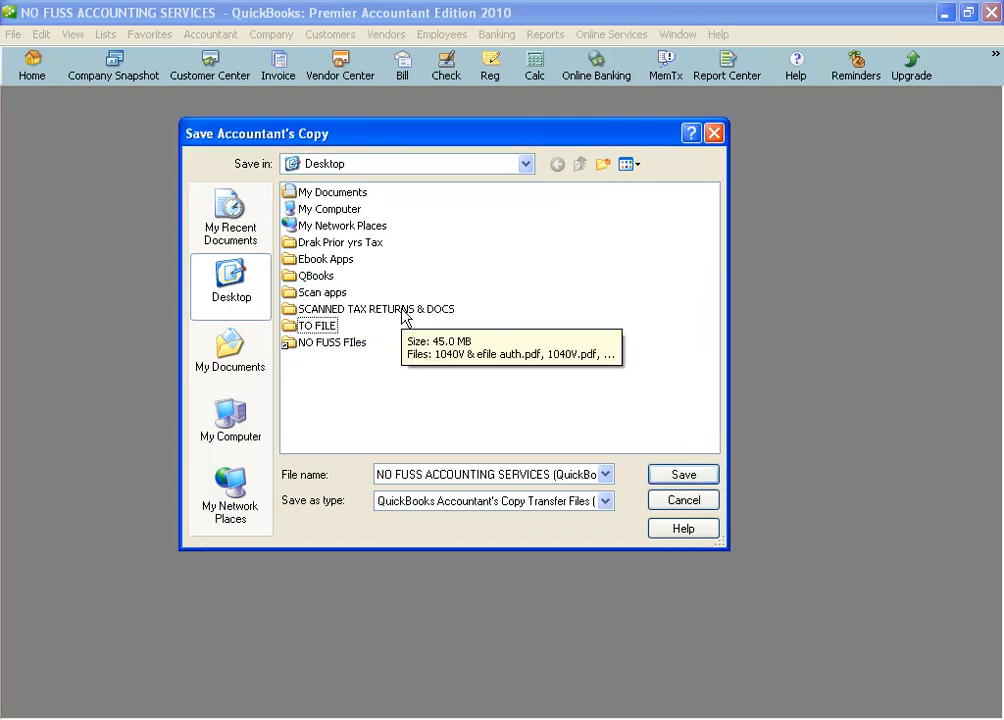
mouse_move(390, 292)
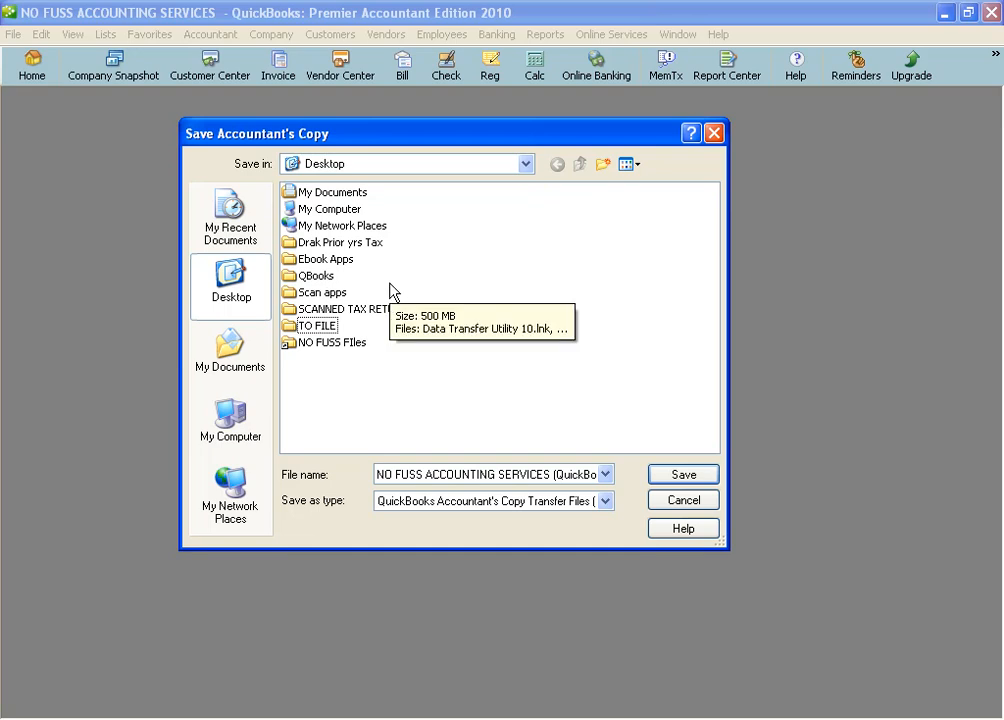
left_click(682, 474)
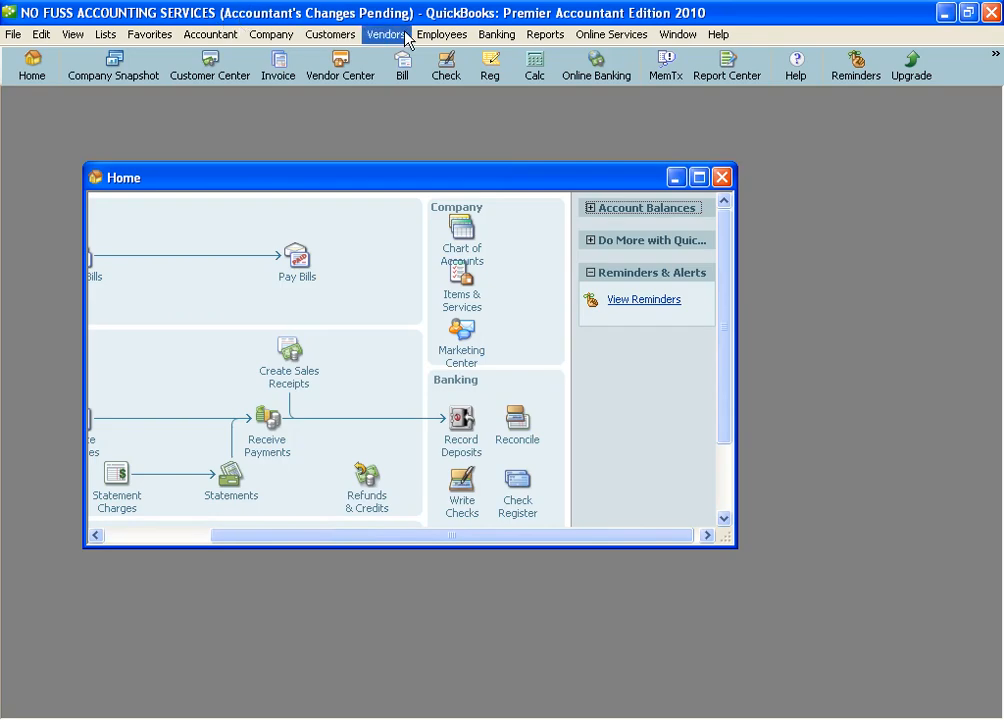
Maximize the Home page to fill the program window
left_click(696, 176)
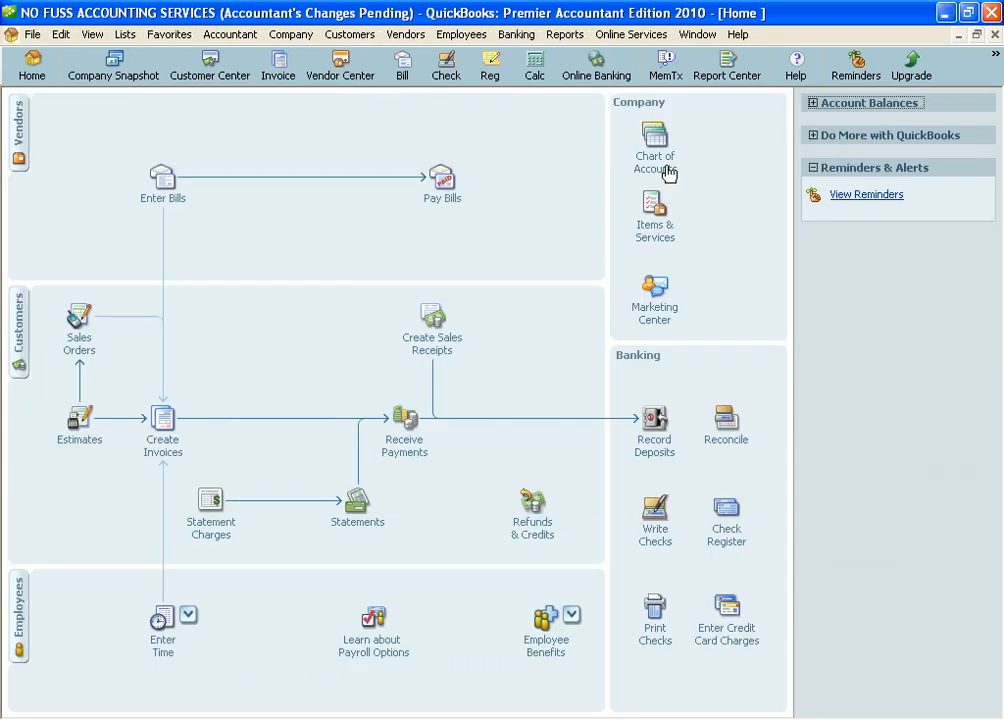
mouse_move(410, 18)
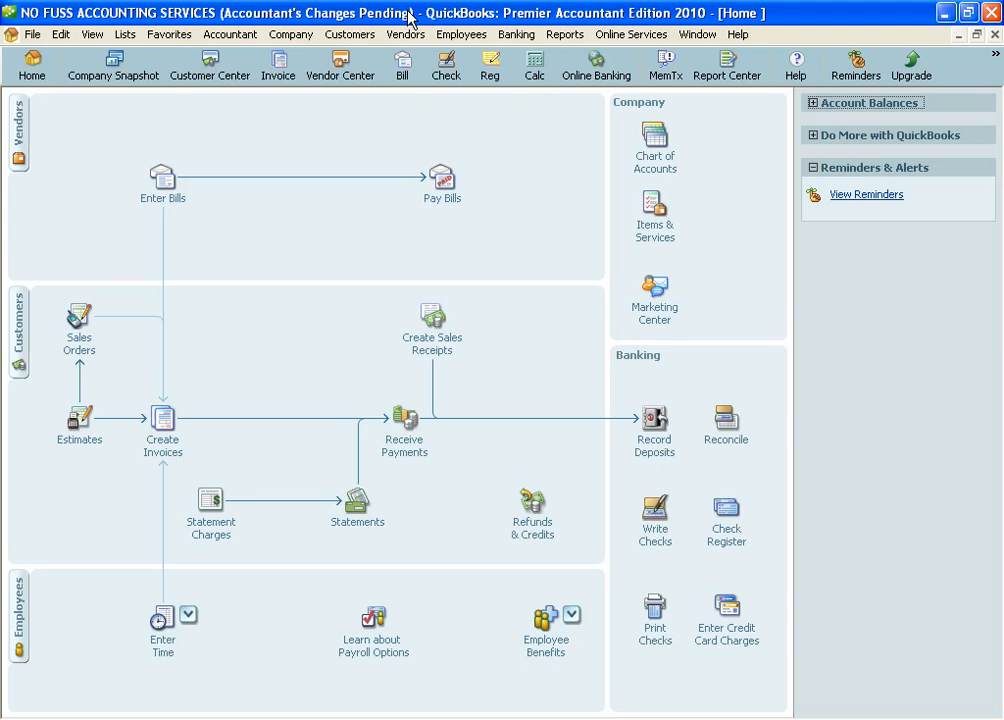
mouse_move(368, 136)
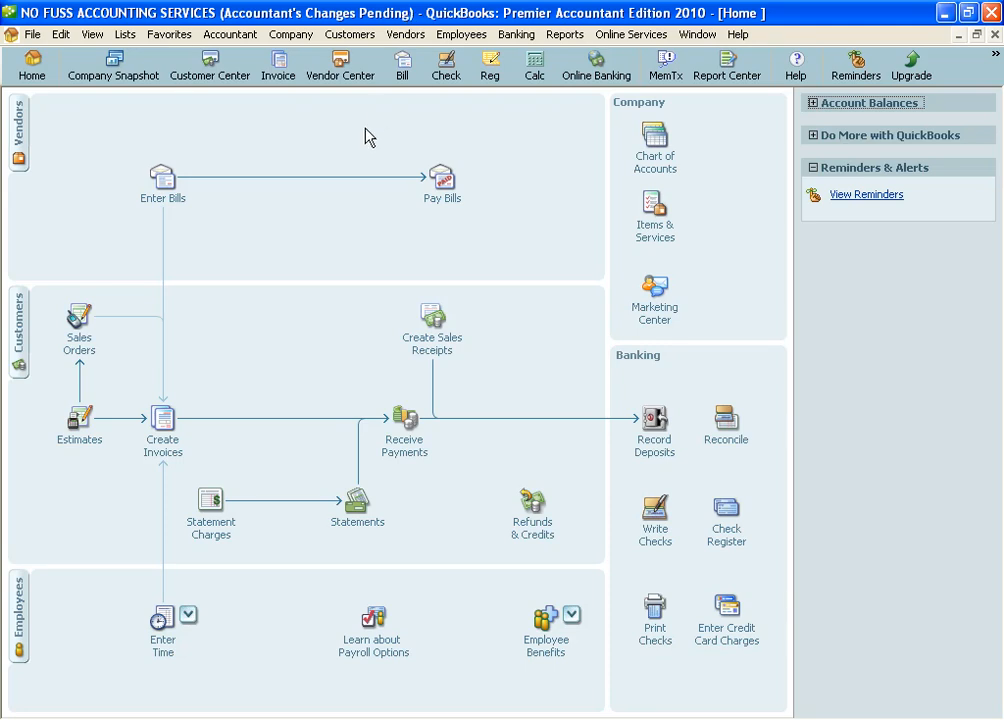
mouse_move(378, 136)
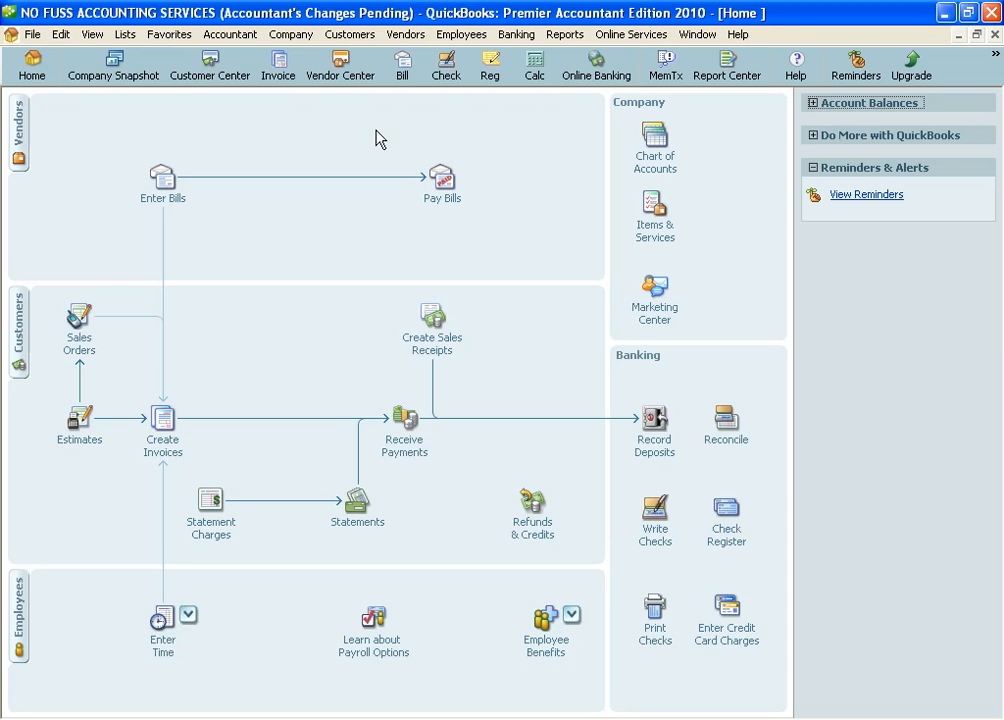
mouse_move(380, 128)
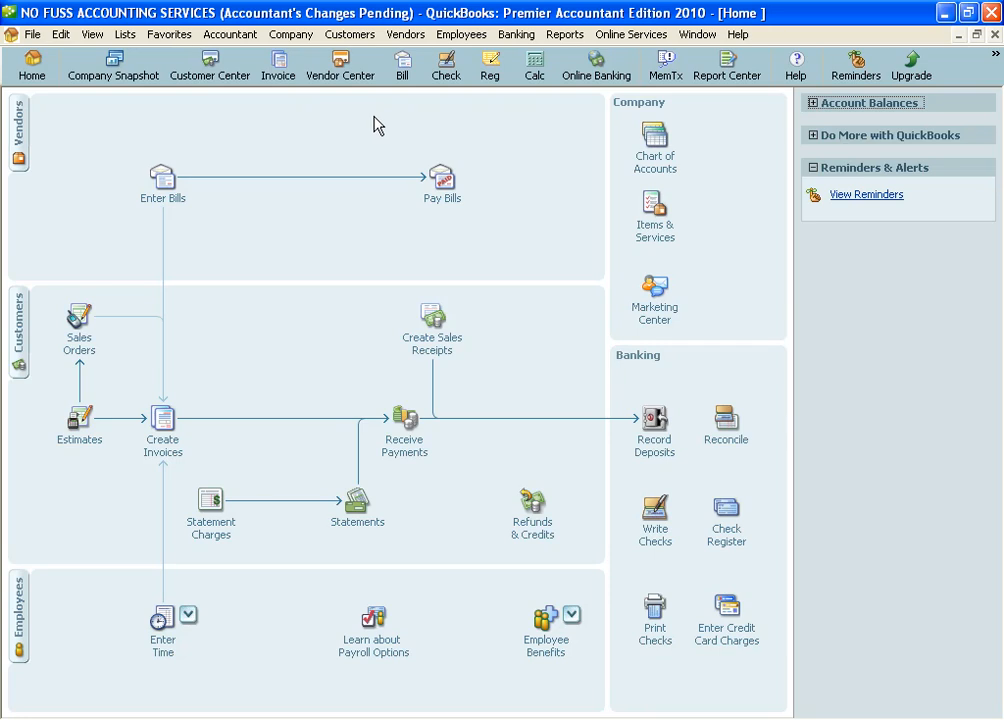
mouse_move(378, 120)
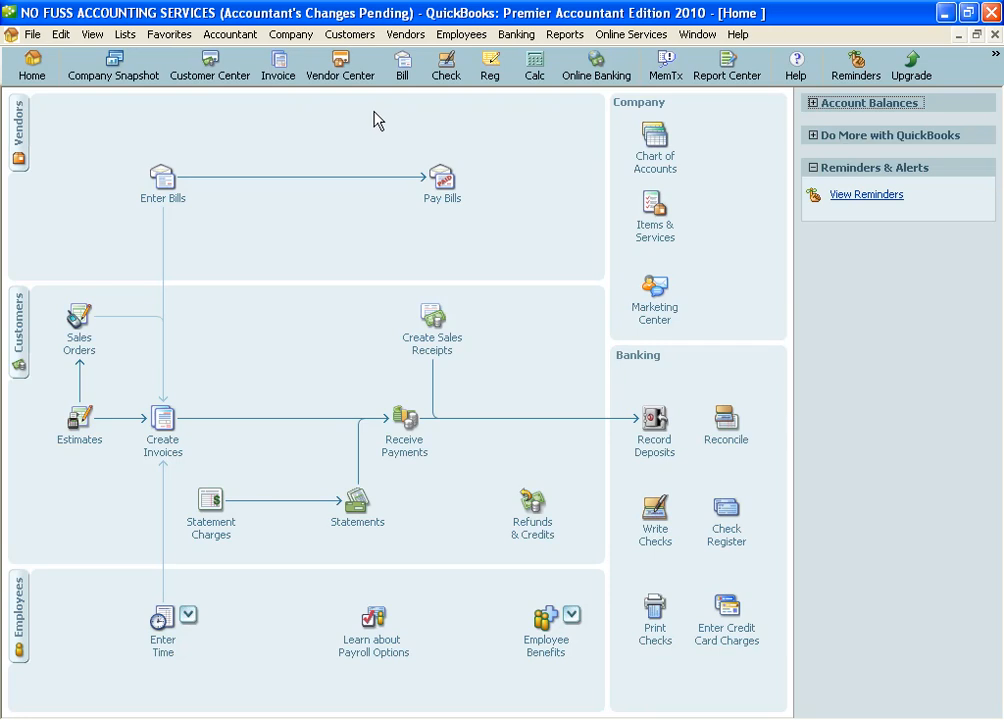